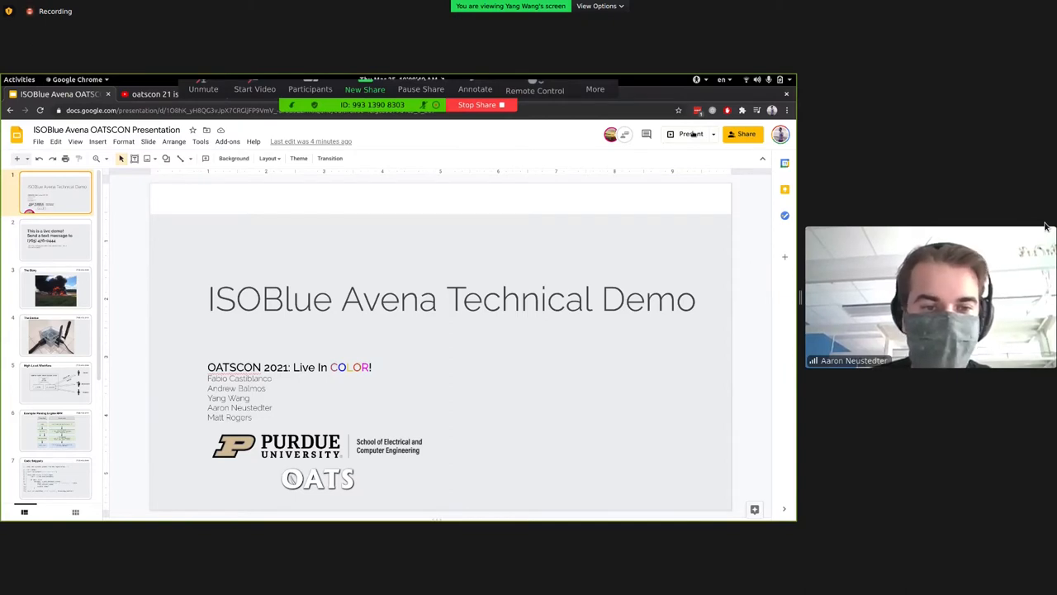
Start presenting the ISOBlue Avena Technical Demo deck from its title slide
{"action": "left_click", "coordinate": [689, 134]}
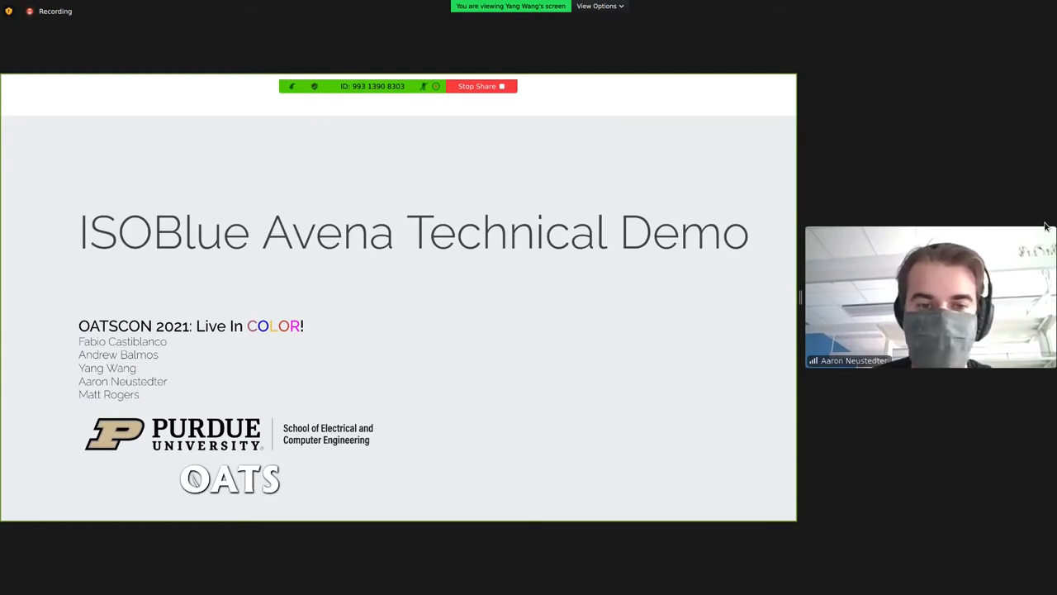
{"action": "mouse_move", "coordinate": [511, 337]}
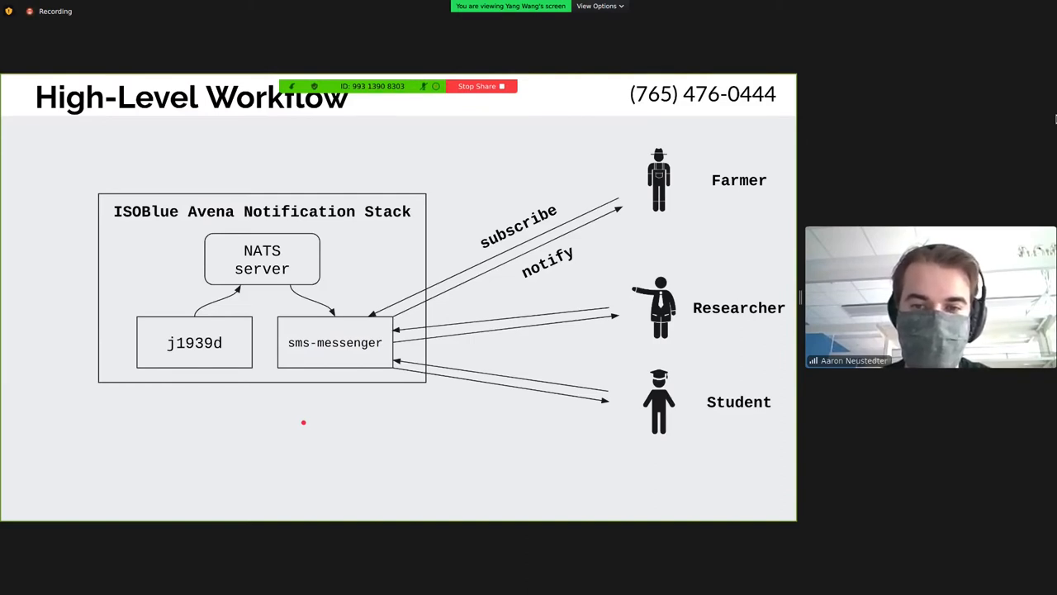
{"action": "mouse_move", "coordinate": [279, 419]}
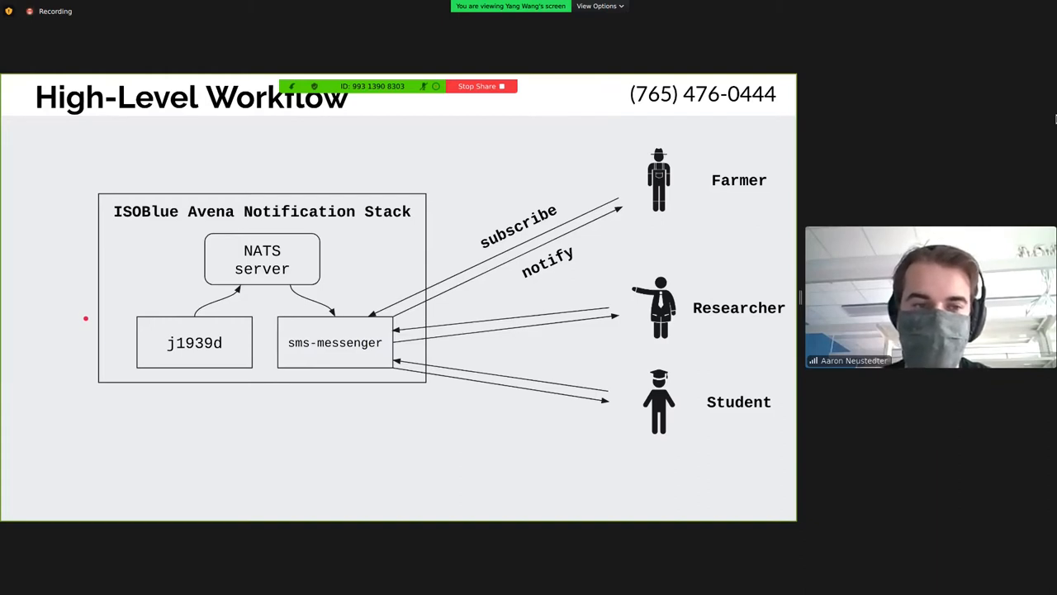
Trace the High-Level Workflow diagram from j1939d to the NATS server
{"action": "left_click_drag", "start_coordinate": [173, 376], "coordinate": [244, 355]}
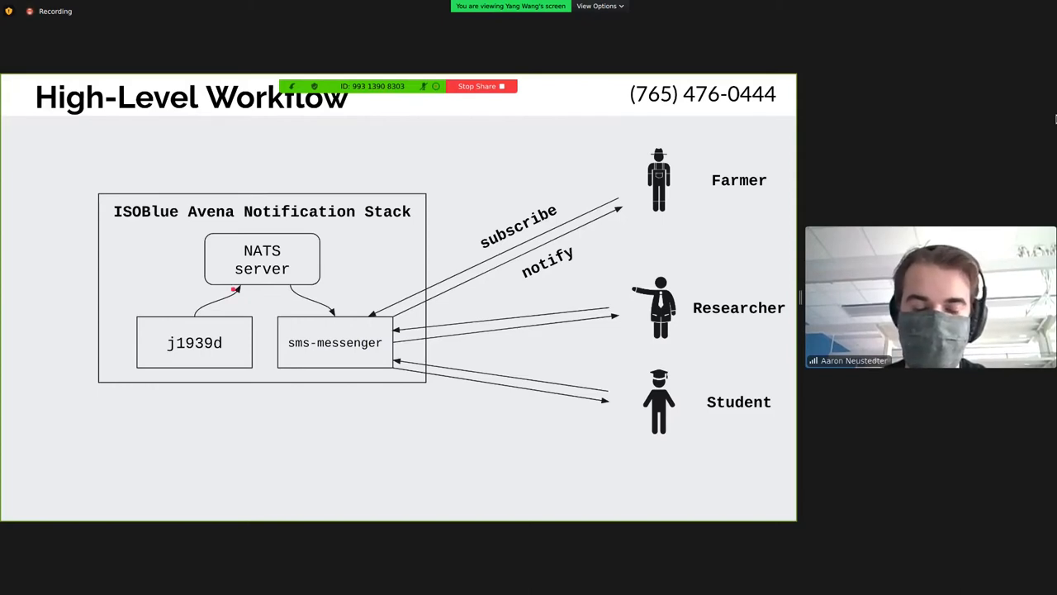
{"action": "mouse_move", "coordinate": [528, 562]}
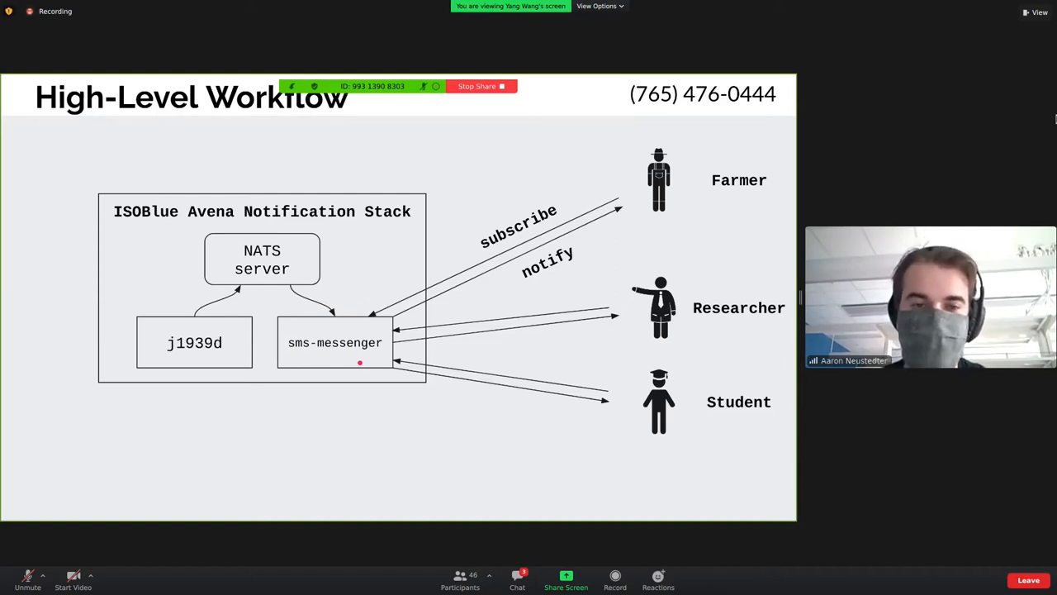
{"action": "mouse_move", "coordinate": [640, 217]}
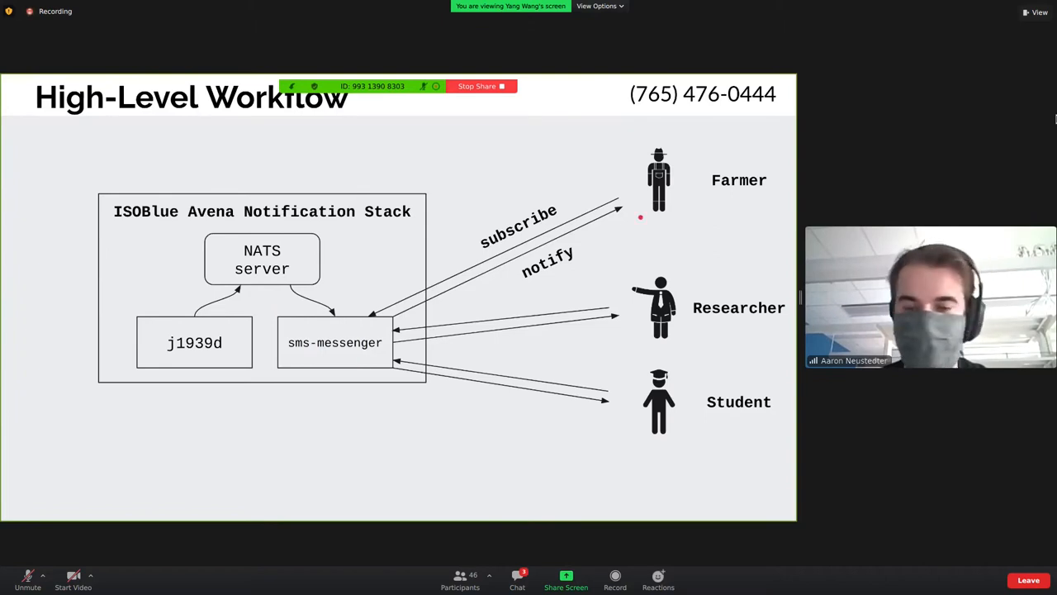
{"action": "mouse_move", "coordinate": [379, 323]}
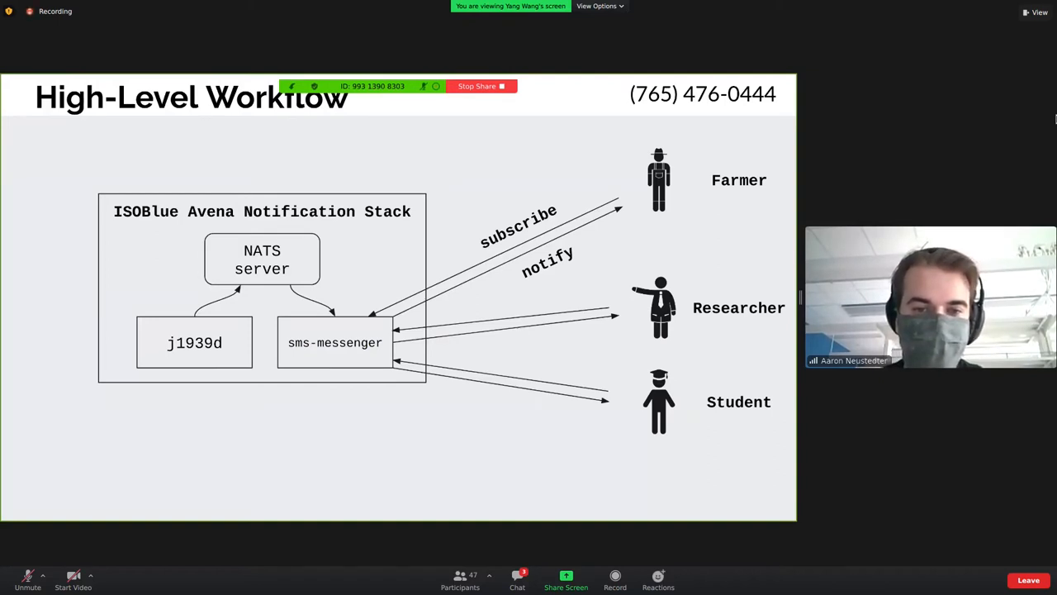
{"action": "key", "text": "Right"}
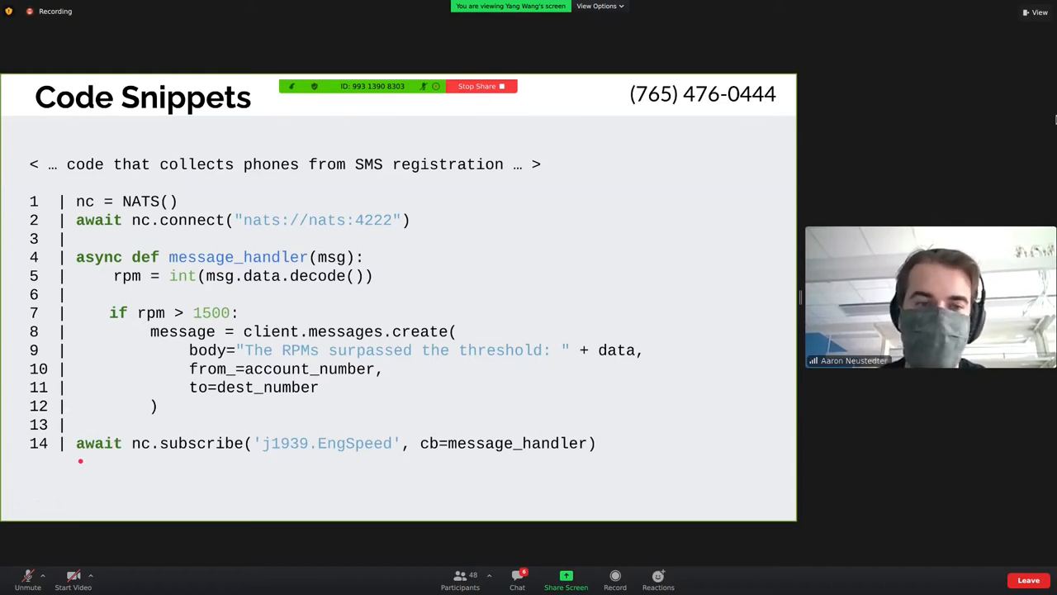
Sweep the laser pointer along the NATS subscription code on the Code Snippets slide
{"action": "left_click_drag", "start_coordinate": [297, 467], "coordinate": [417, 475]}
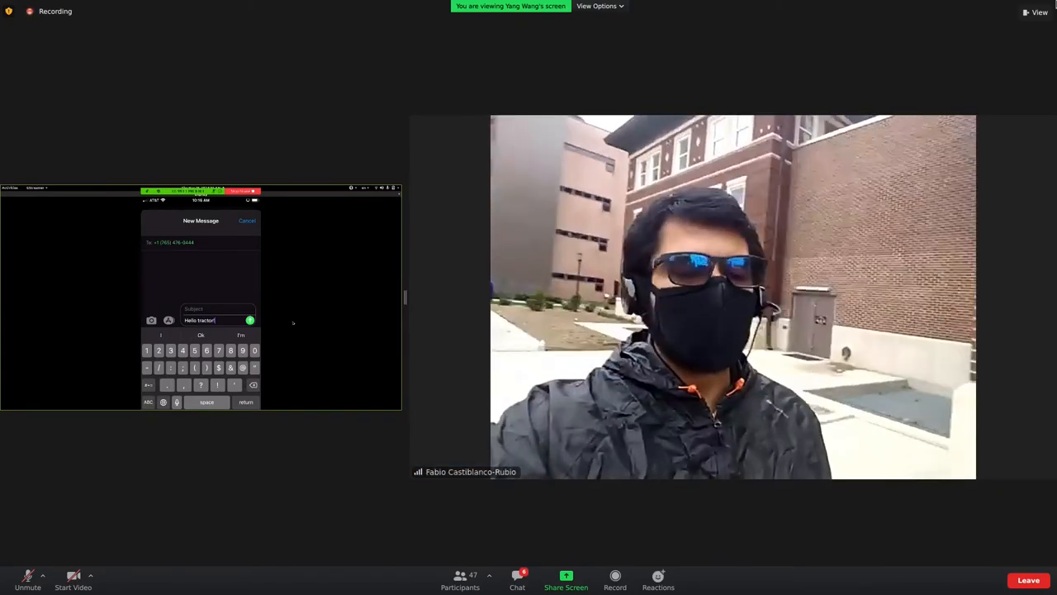
{"action": "left_click", "coordinate": [249, 320]}
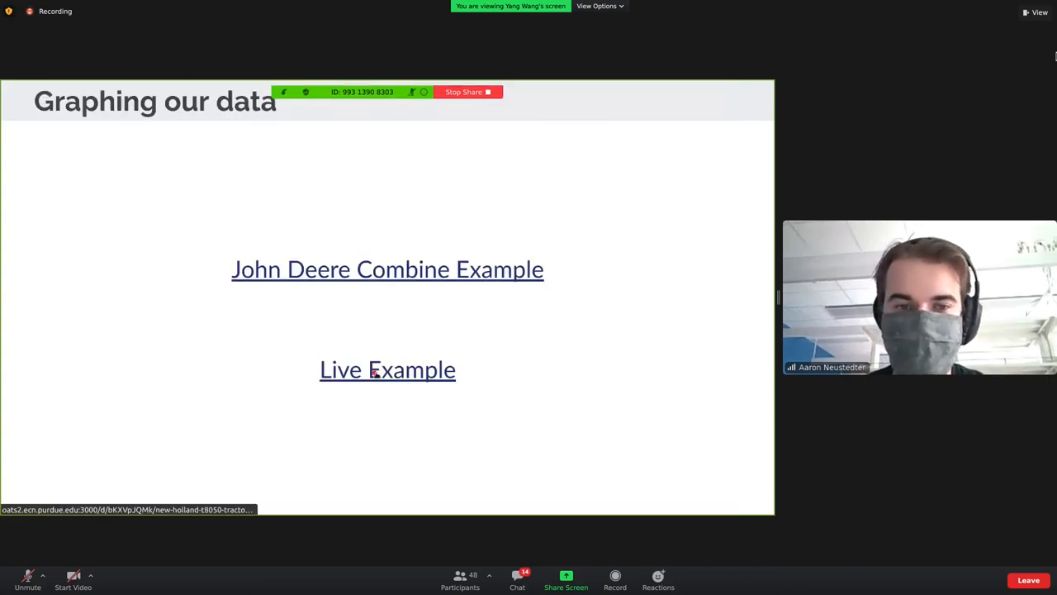
Follow the Live Example link to the New Holland T8050 tractor dashboard
{"action": "left_click", "coordinate": [387, 370]}
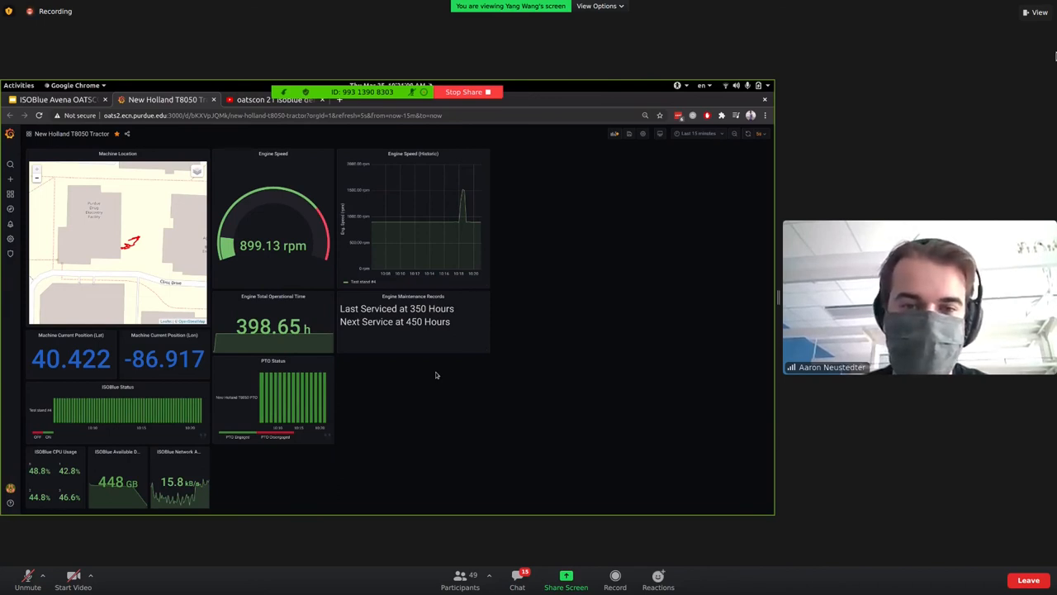
{"action": "mouse_move", "coordinate": [334, 462]}
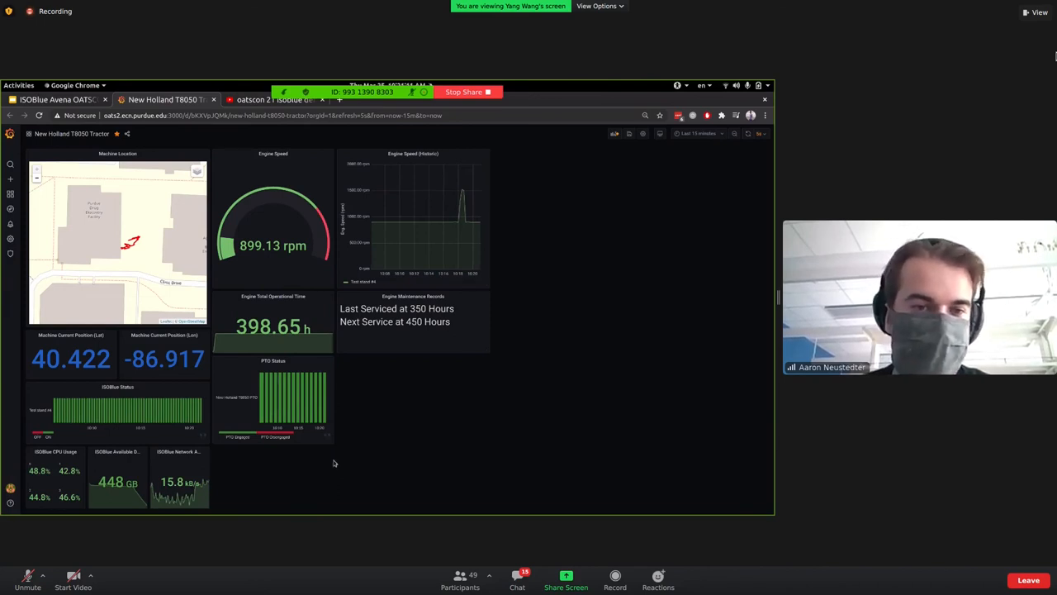
{"action": "mouse_move", "coordinate": [448, 231]}
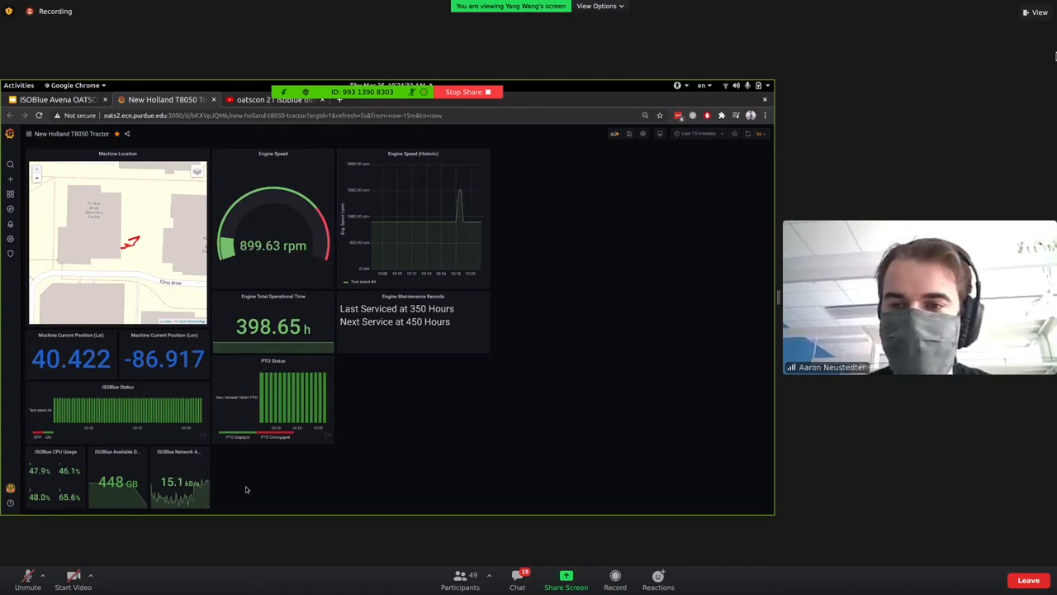
{"action": "mouse_move", "coordinate": [422, 401]}
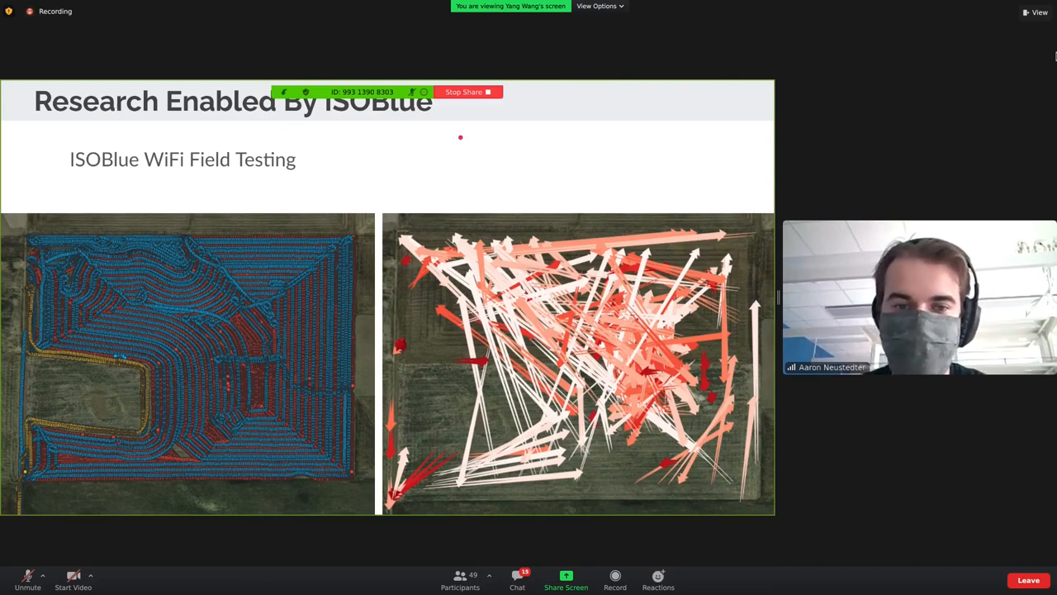
{"action": "mouse_move", "coordinate": [472, 98]}
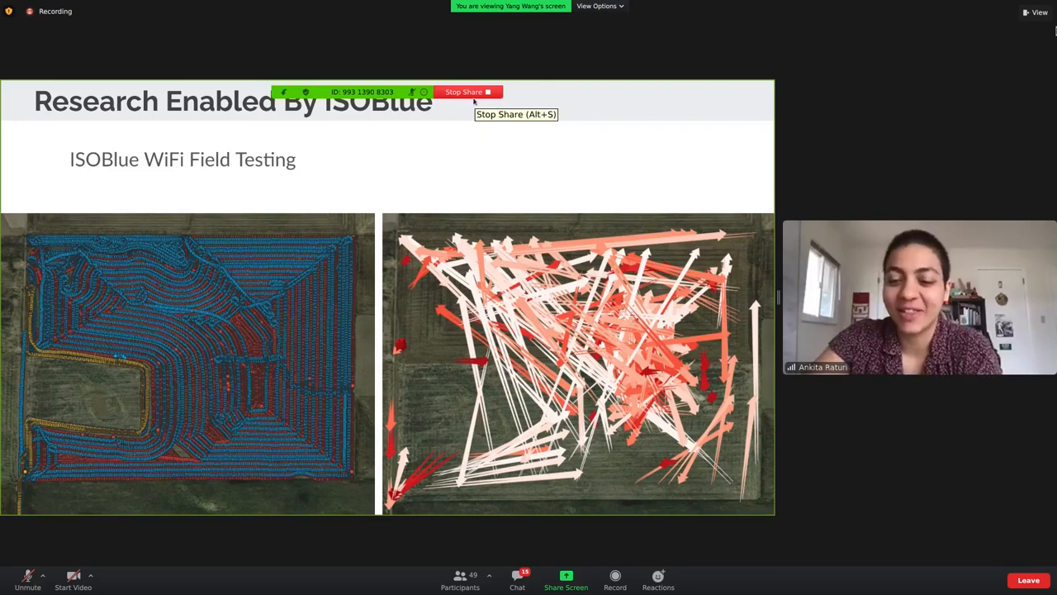
Stop sharing the Google Slides deck in the Zoom call
{"action": "left_click", "coordinate": [465, 92]}
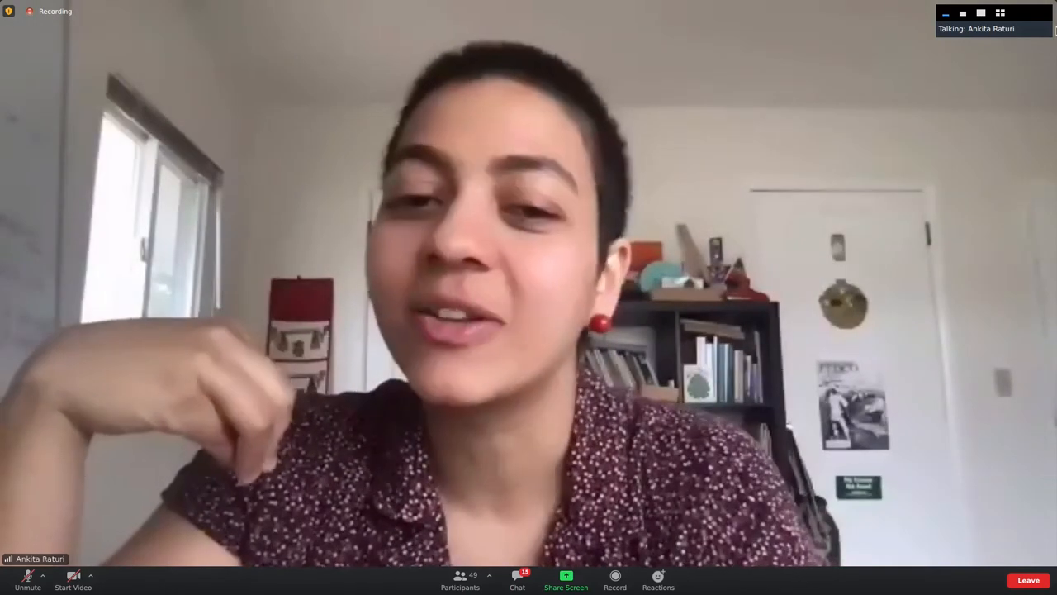